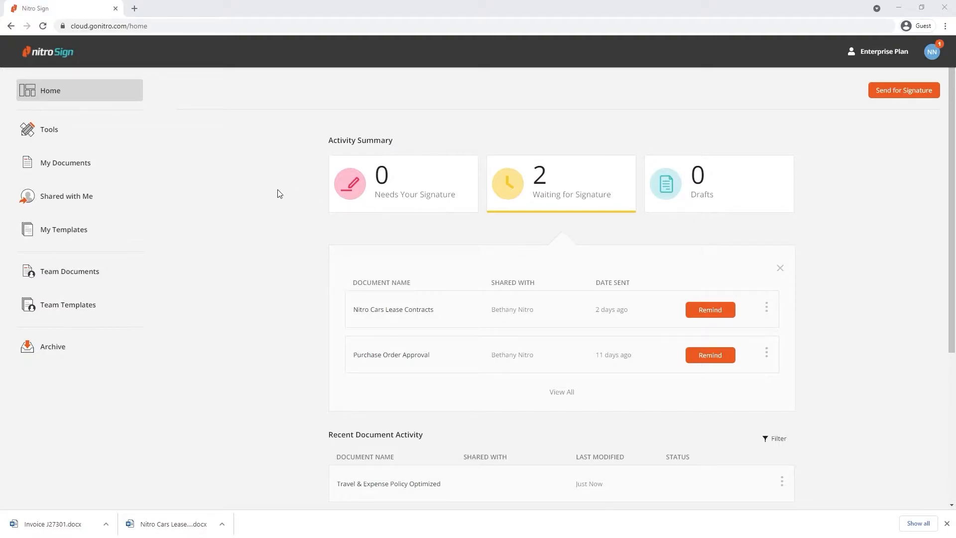
Start the Optimize tool from the Tools collection
click(49, 130)
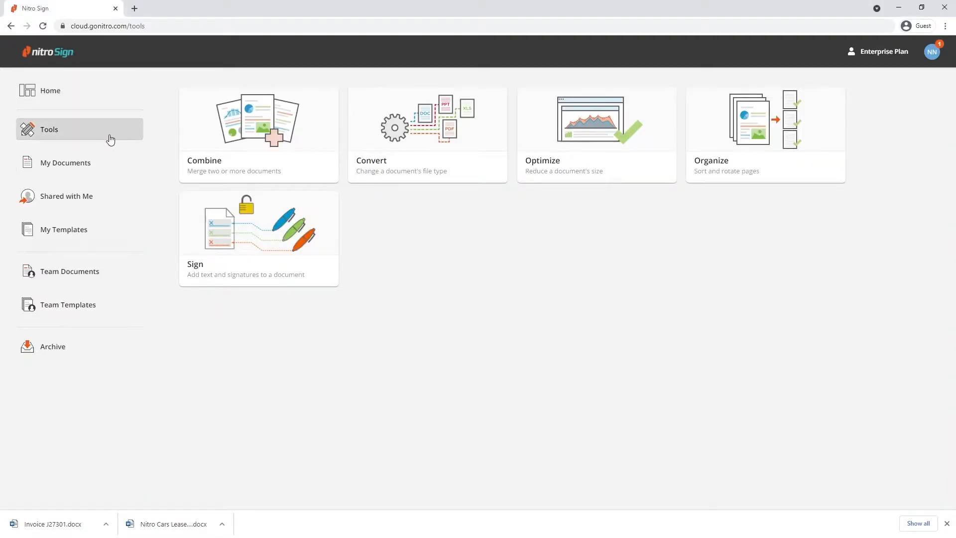
click(595, 135)
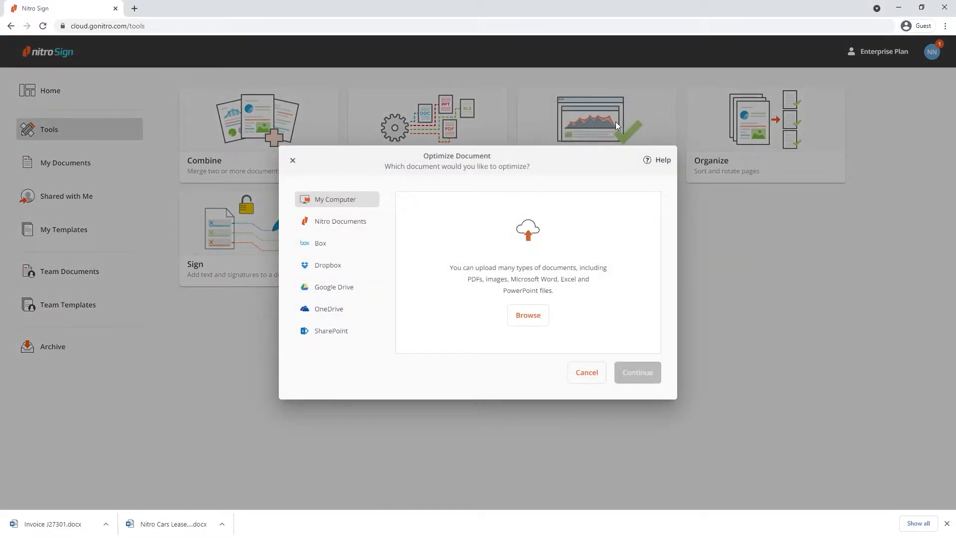
mouse_move(545, 291)
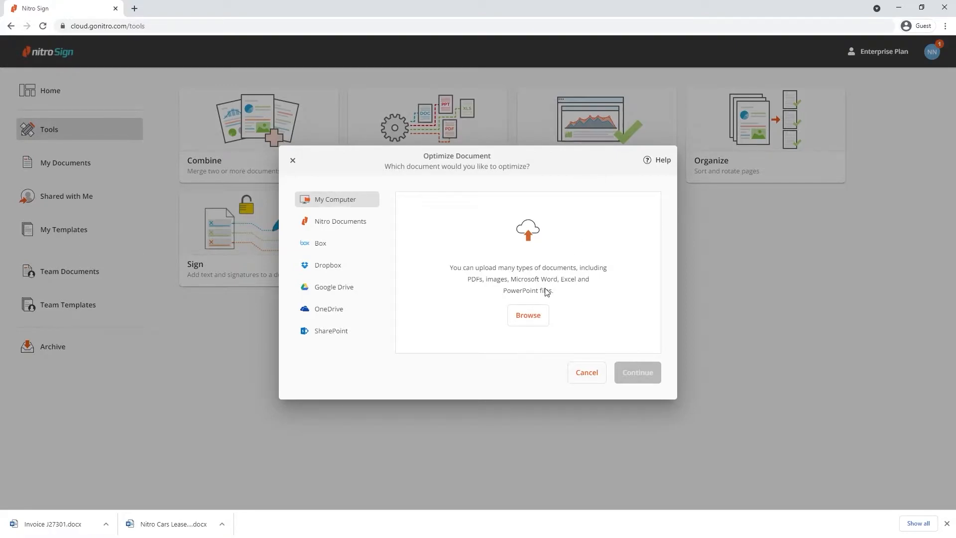
Browse the computer and pick the Travel & Expense Policy PDF from Demo Files
click(527, 316)
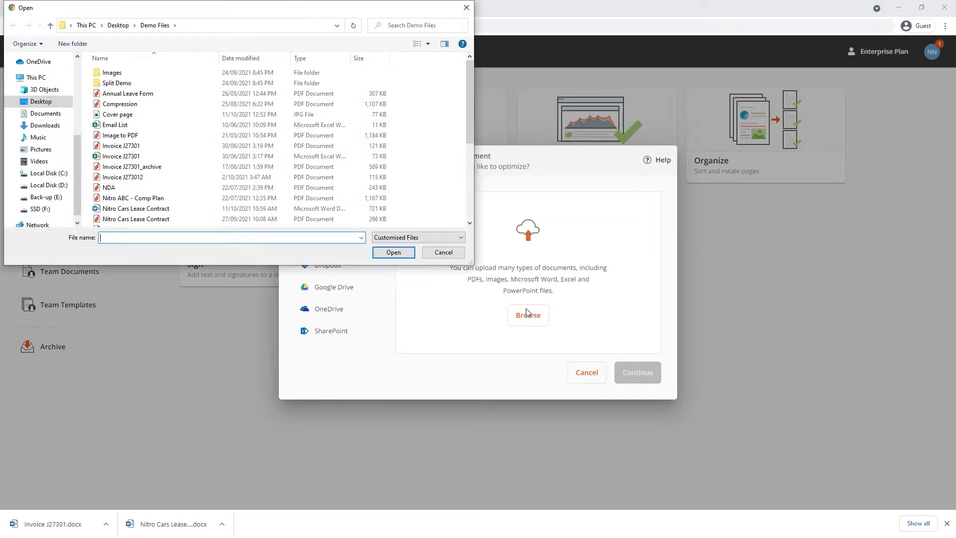
scroll(down, 3)
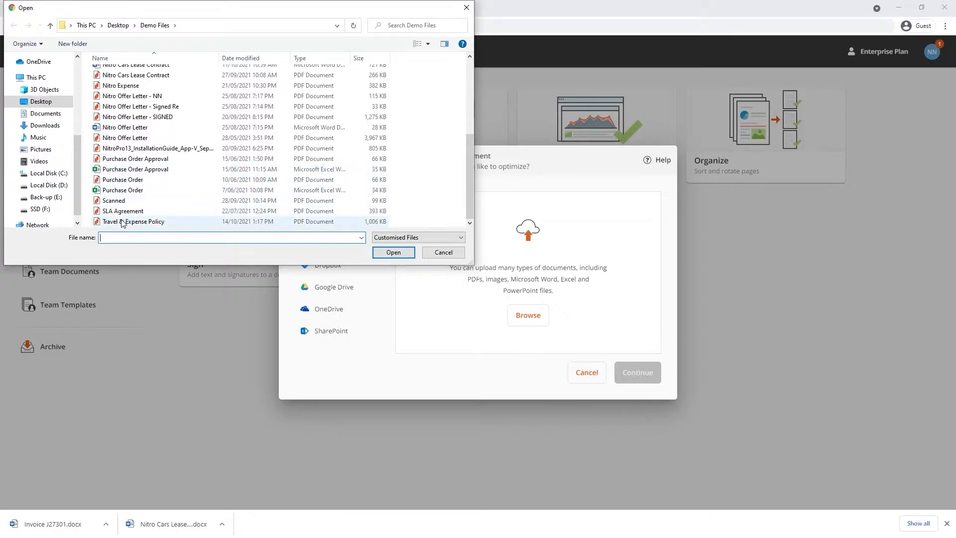
click(134, 221)
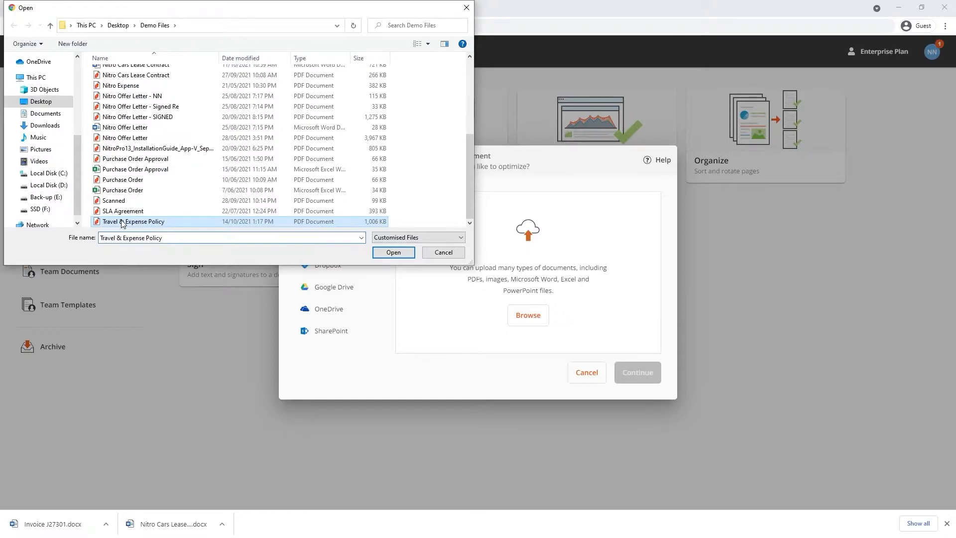
Upload the policy and optimize it at Web quality as 'Travel & Expense Policy Optimized'
click(394, 252)
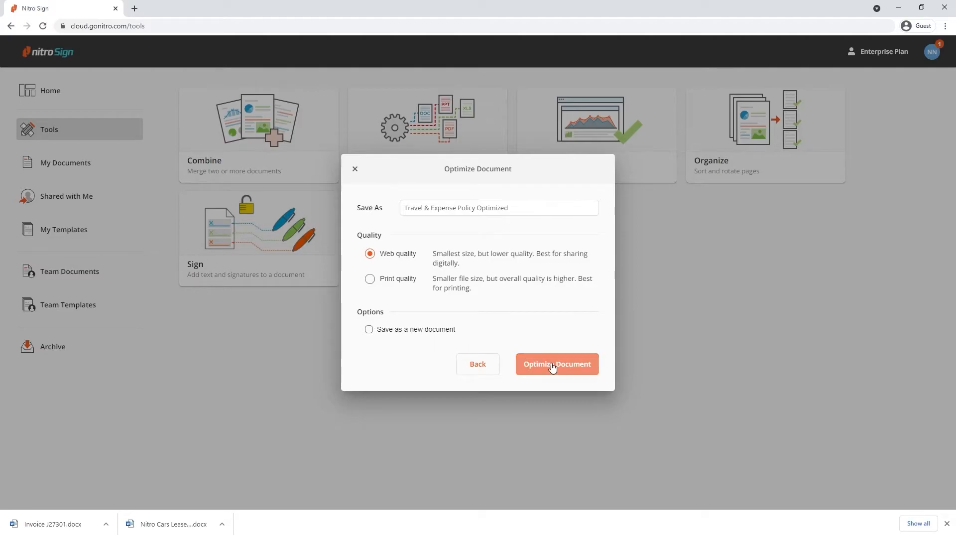
click(555, 364)
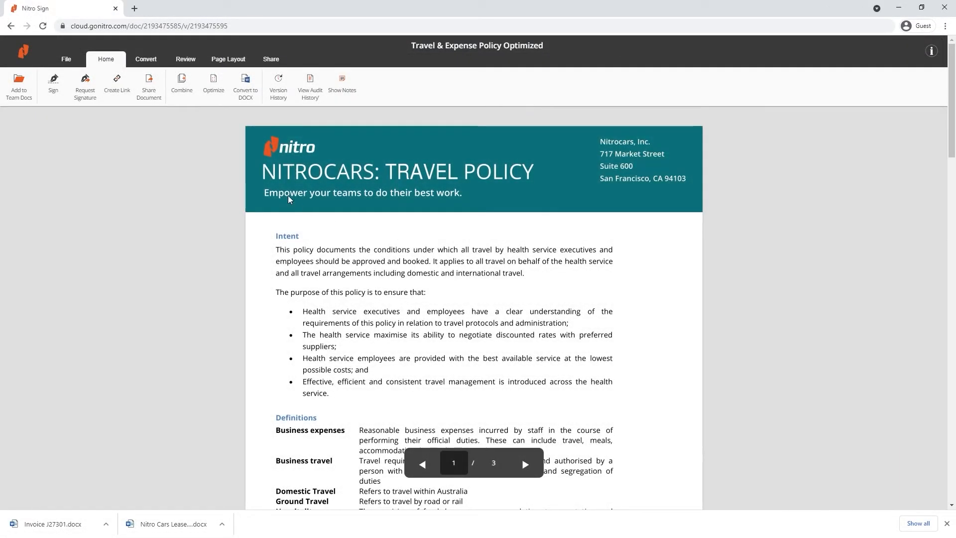
Return to the home dashboard where the optimized policy shows in recent activity
click(47, 52)
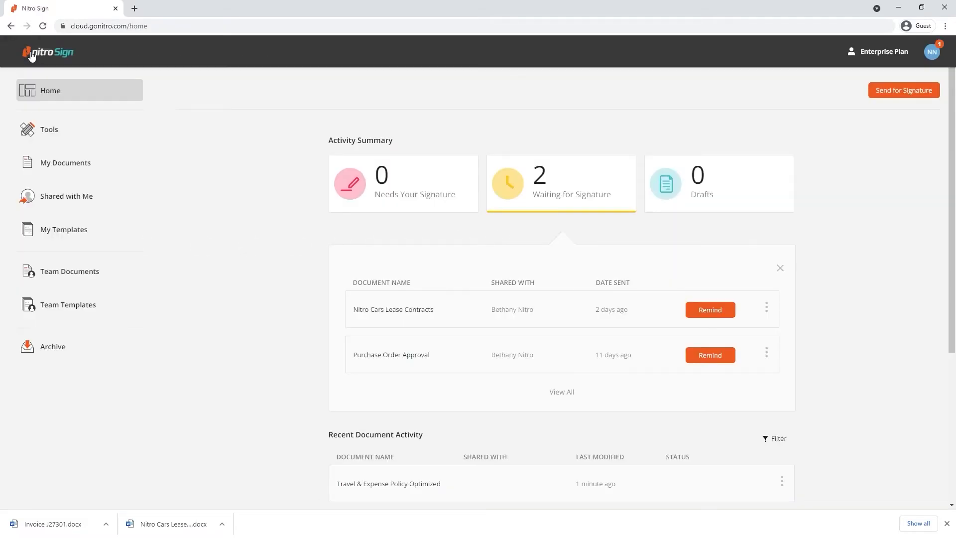
Reopen Travel & Expense Policy Optimized from My Documents and show its optimization settings
click(66, 163)
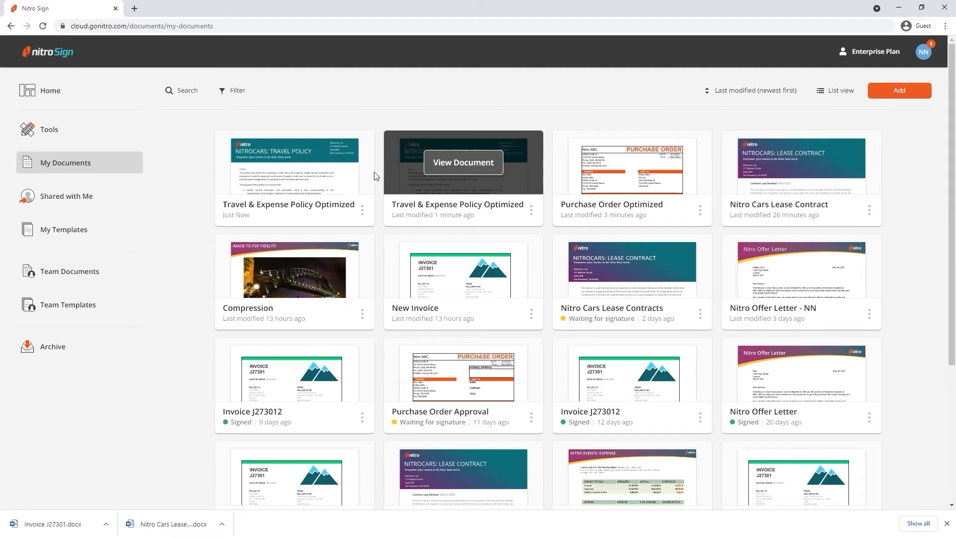
click(463, 162)
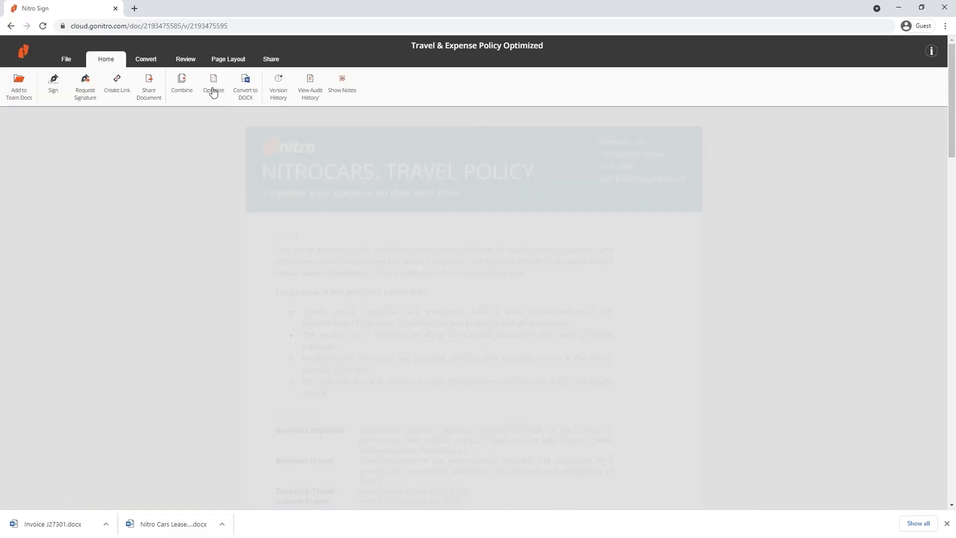
click(213, 86)
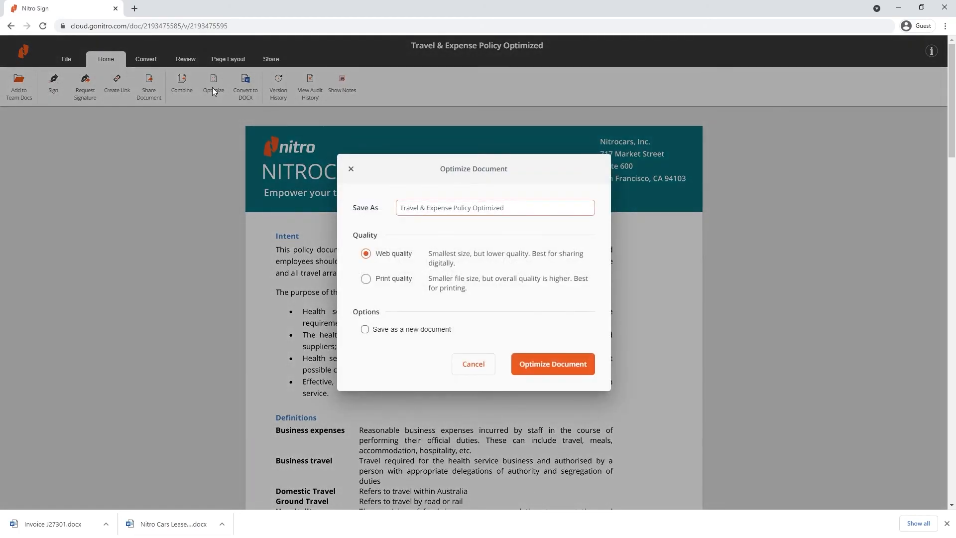